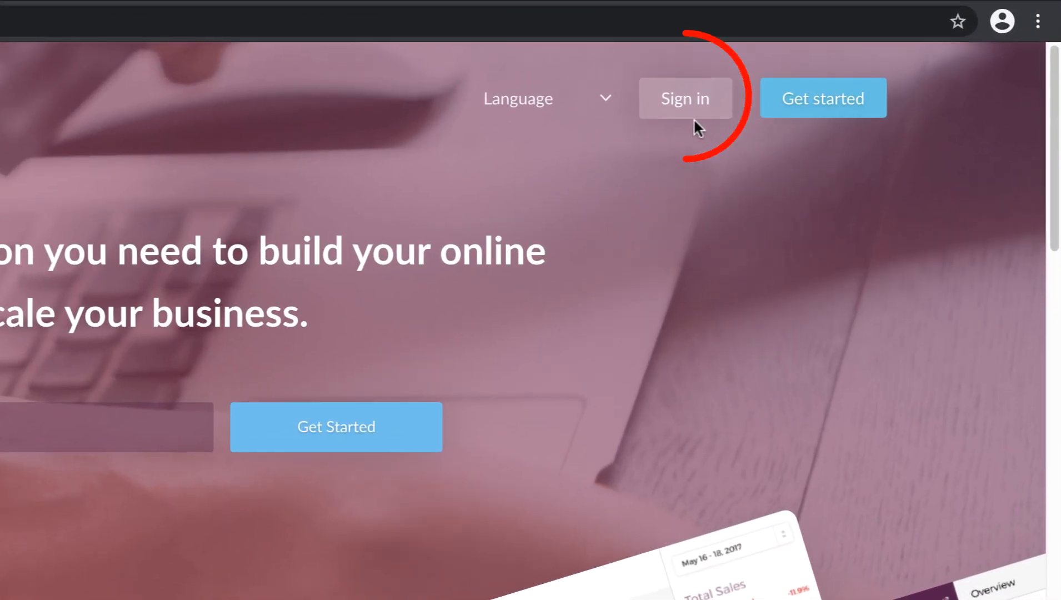
Sign in to the store and launch COD Manager from Apps to its Leads page
left_click(685, 99)
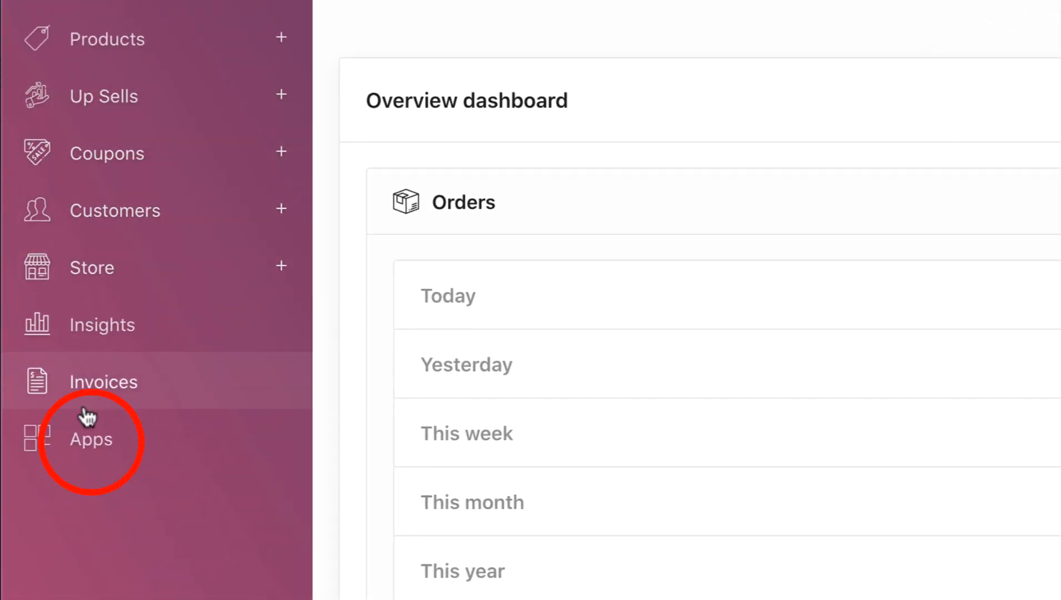
left_click(91, 439)
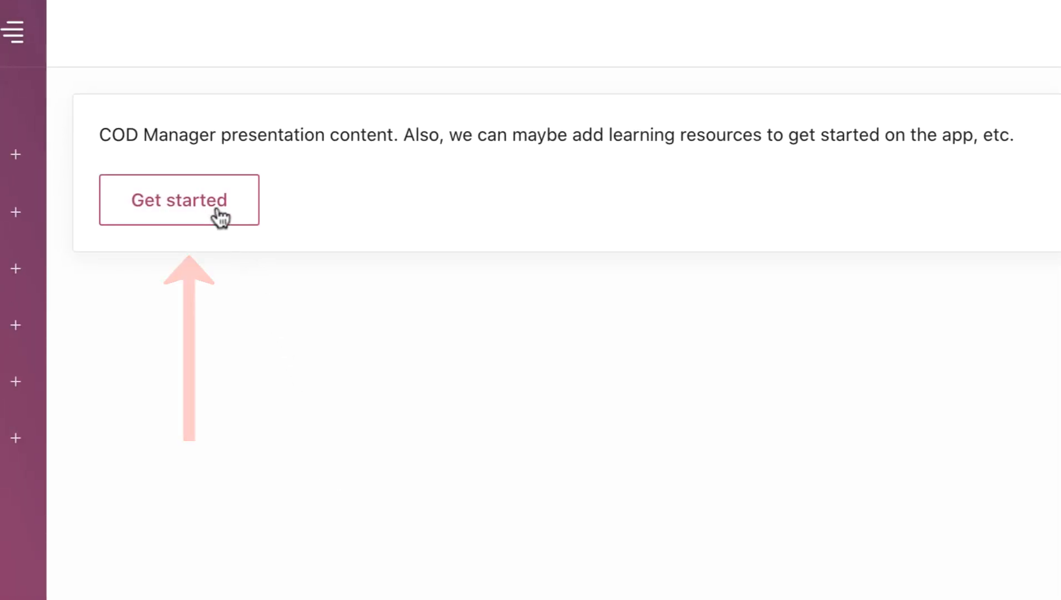
left_click(180, 200)
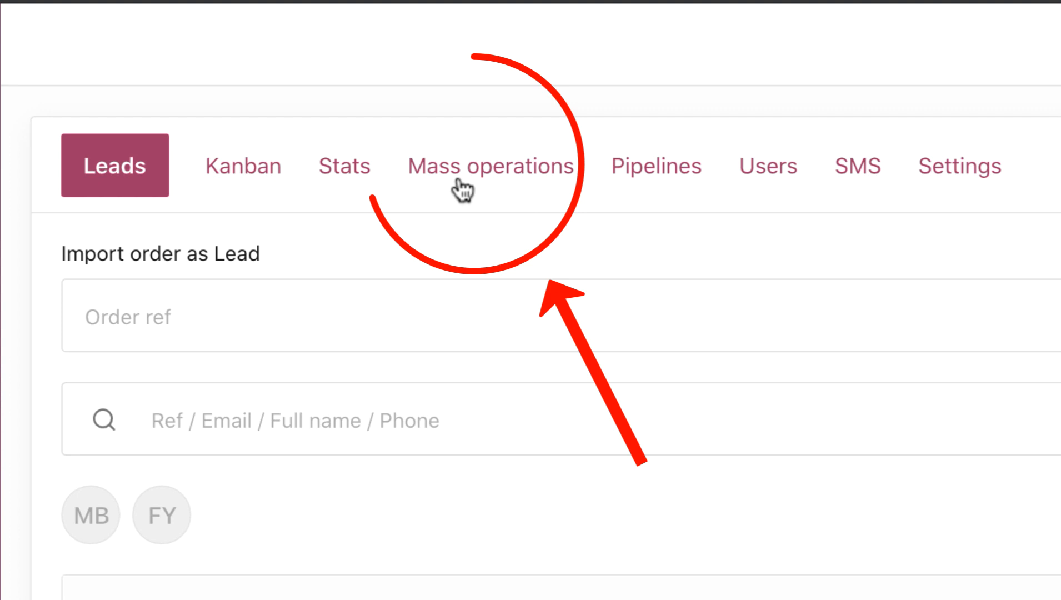
On the Mass operations page, enter order reference 081 in the Order references box
left_click(487, 166)
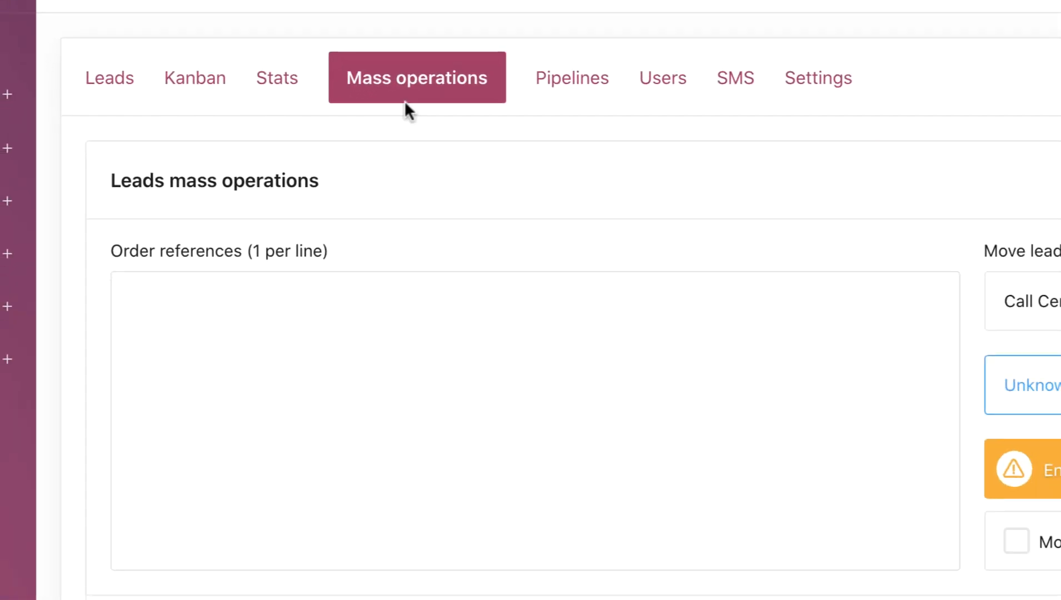
type("081")
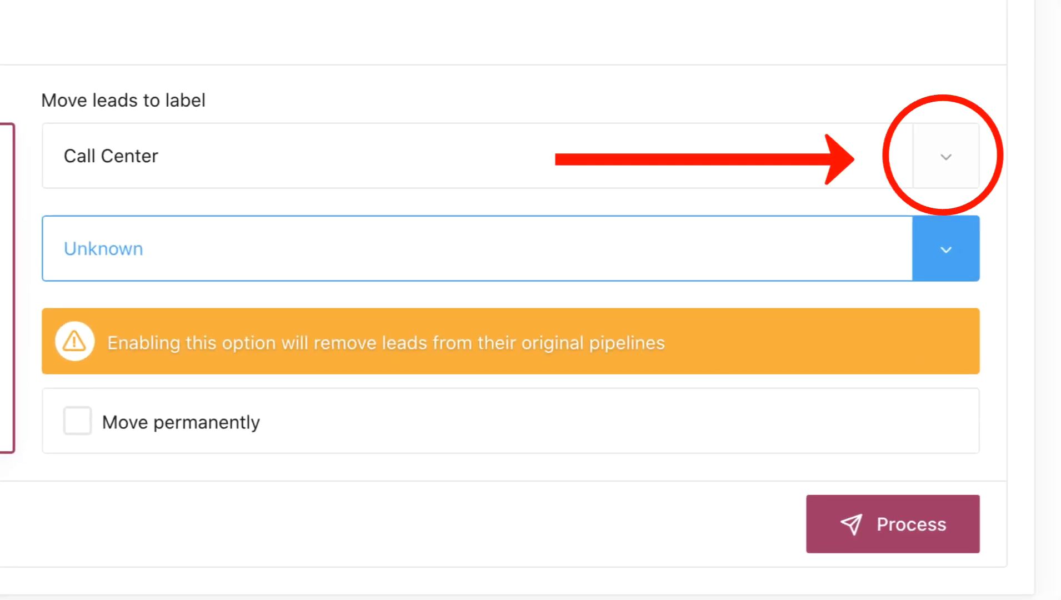
Choose Sales as the destination label and No reply as the lead status
left_click(946, 156)
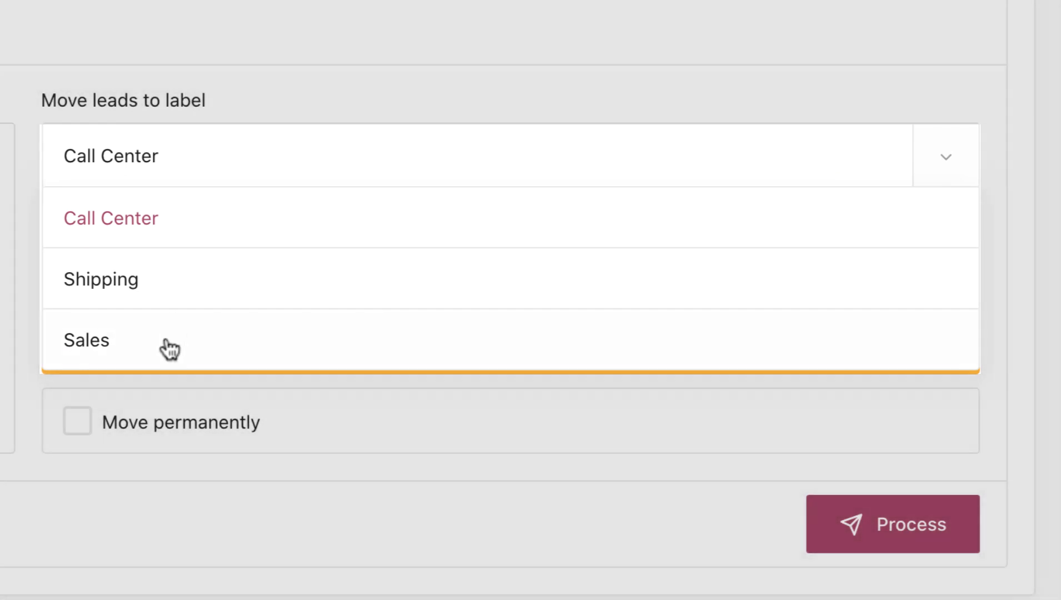
left_click(86, 340)
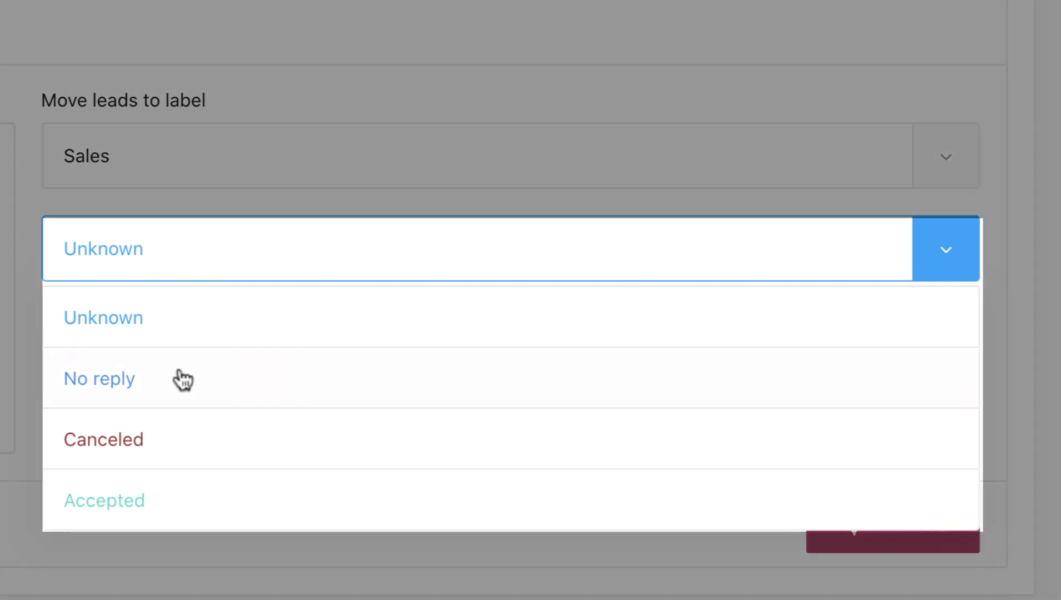
left_click(99, 378)
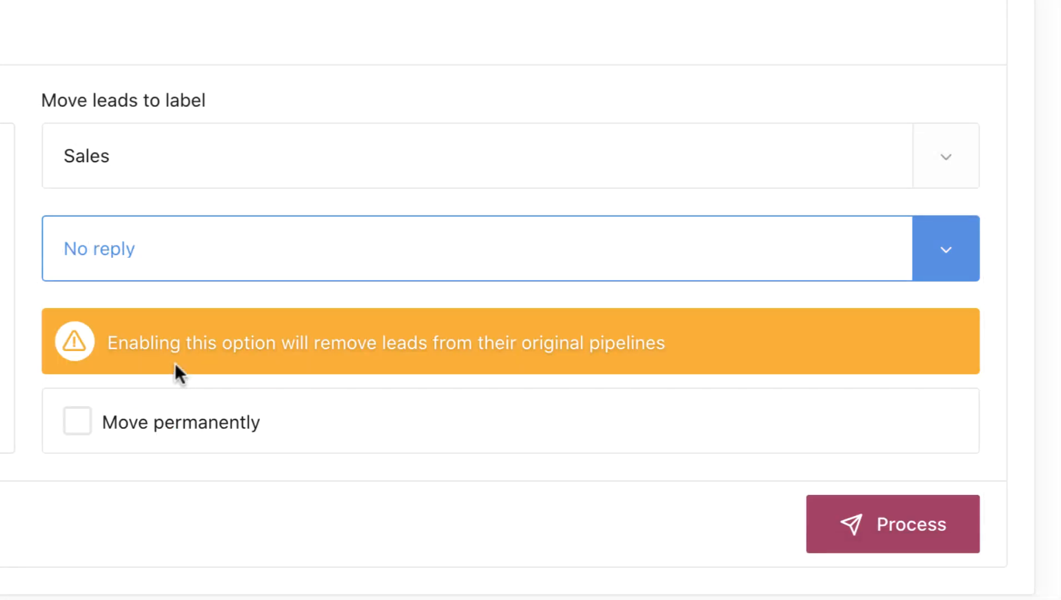
mouse_move(369, 268)
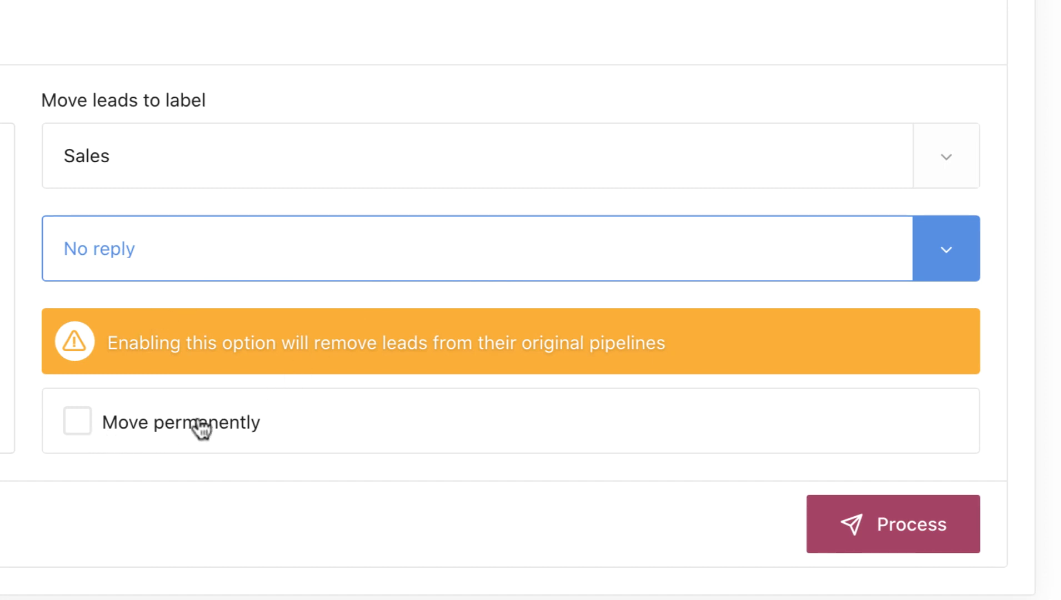
Leave Move permanently unchecked and process the move, confirming 2 leads moved
left_click(77, 421)
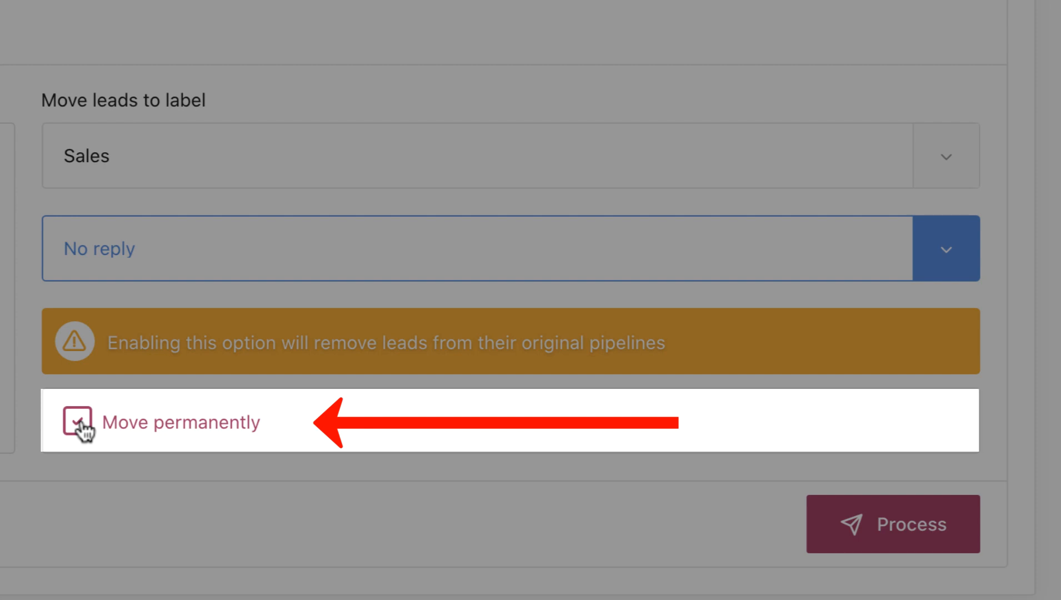
left_click(76, 422)
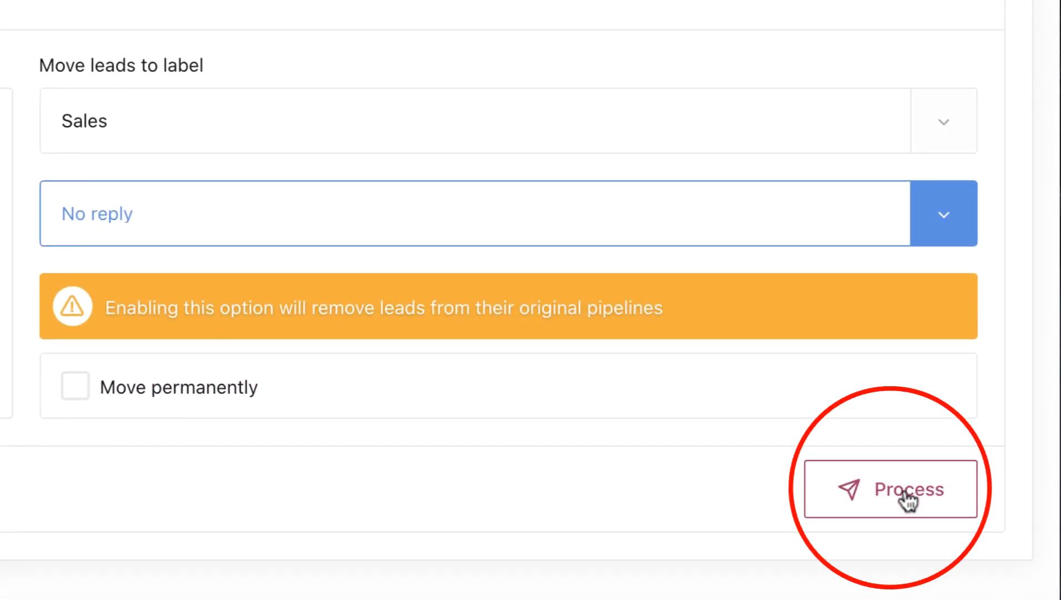
left_click(890, 489)
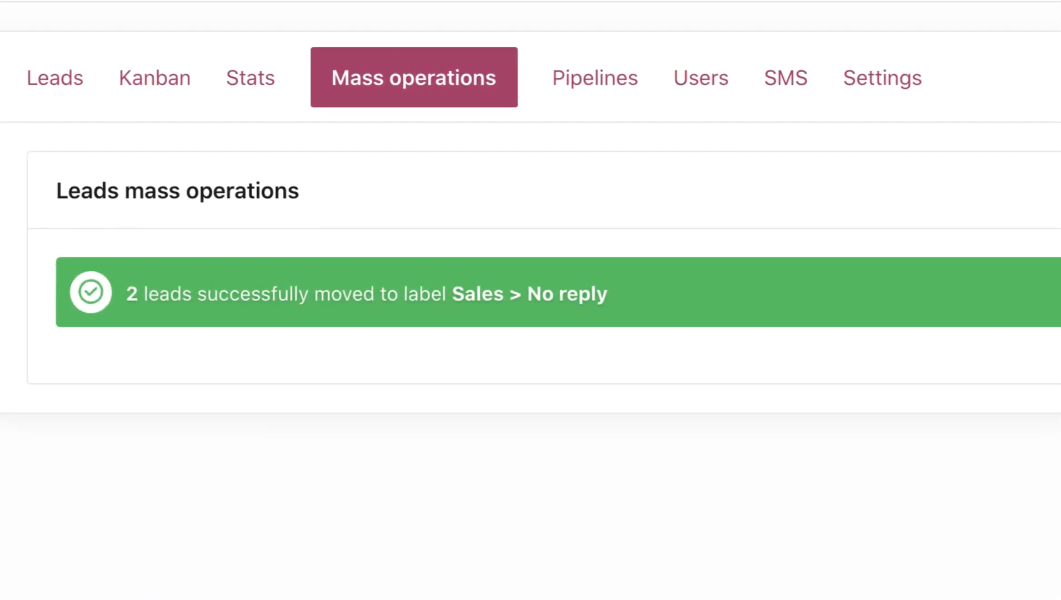